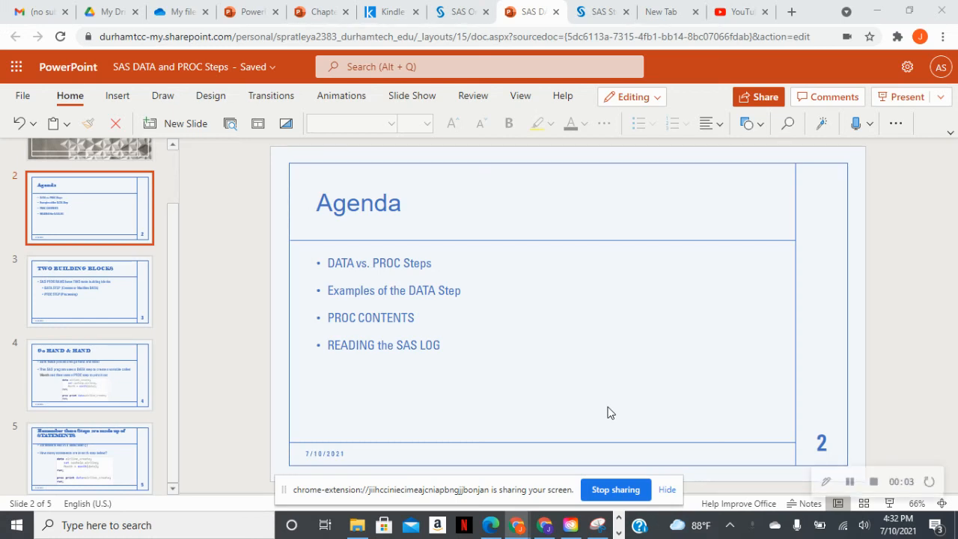
pyautogui.moveTo(276, 197)
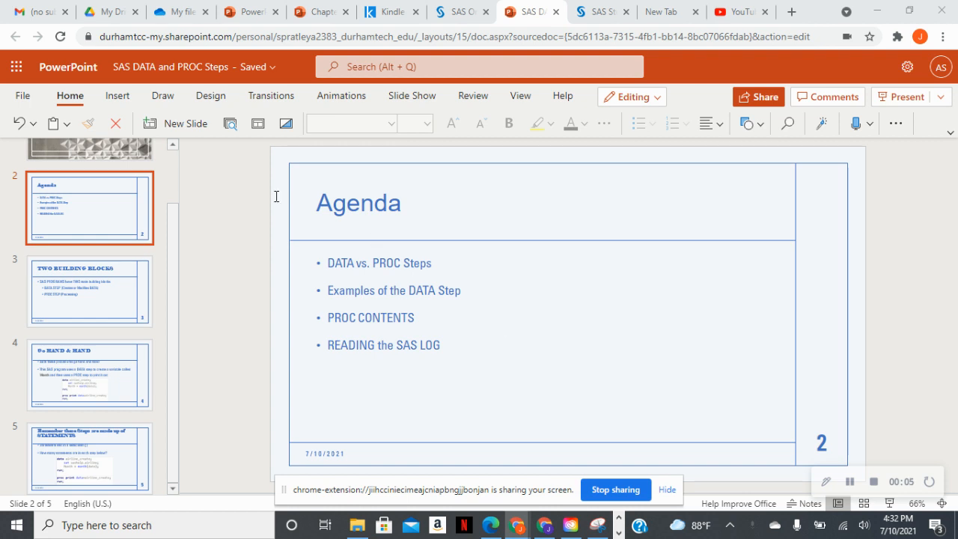
# Walk past the title and Agenda slides to slide 3, TWO BUILDING BLOCKS.
pyautogui.click(90, 178)
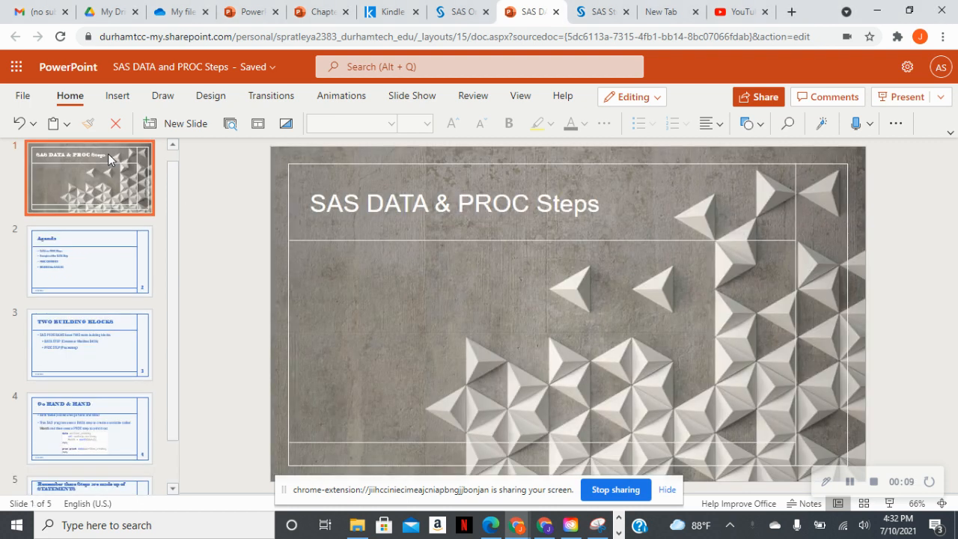
pyautogui.moveTo(102, 260)
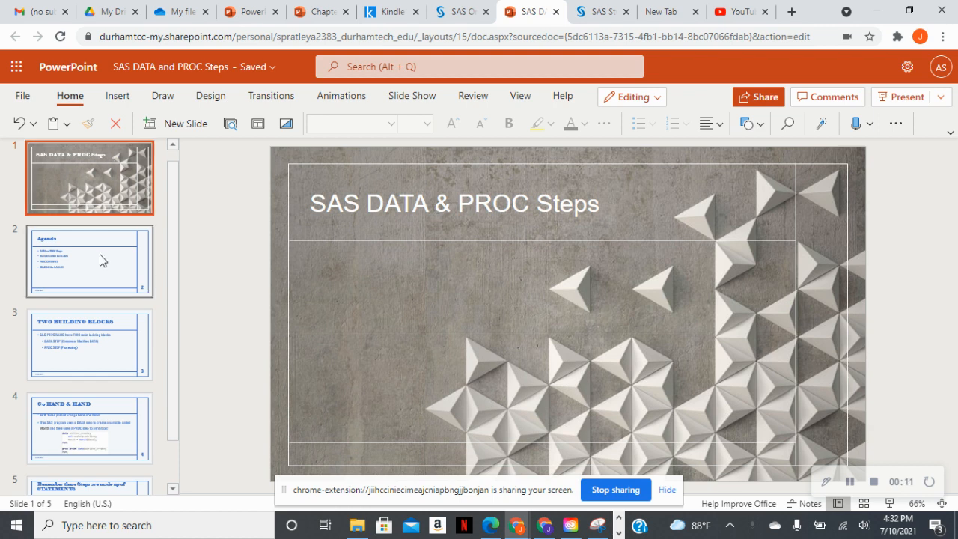
pyautogui.click(103, 260)
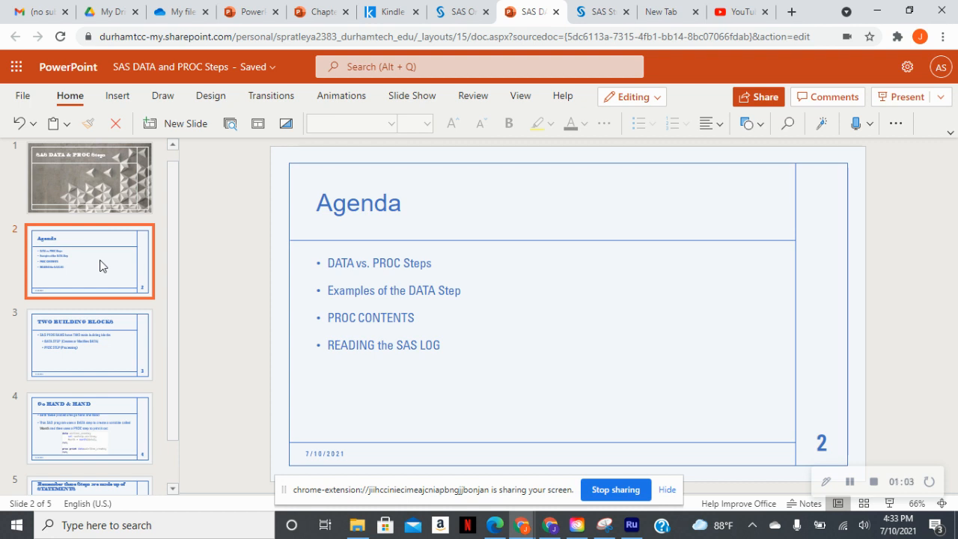
pyautogui.moveTo(103, 302)
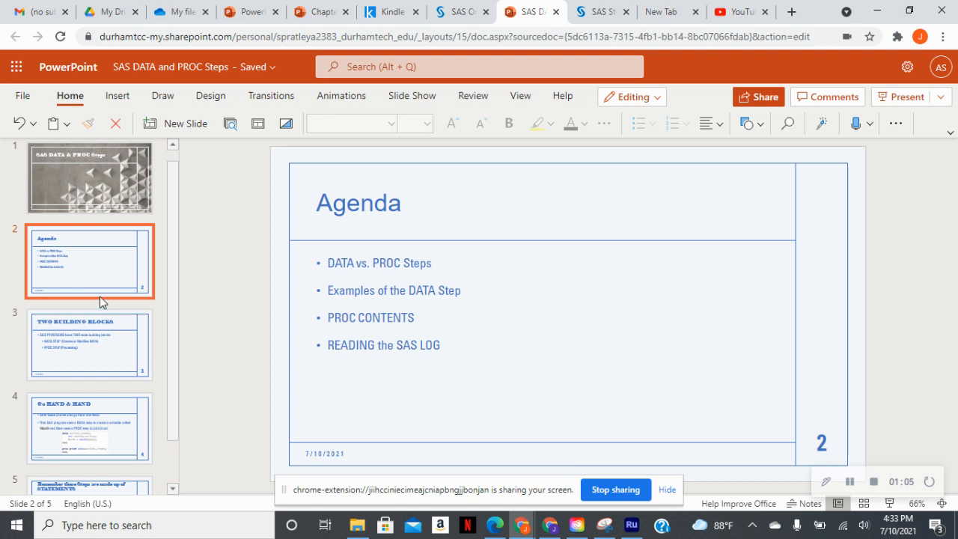
pyautogui.click(90, 344)
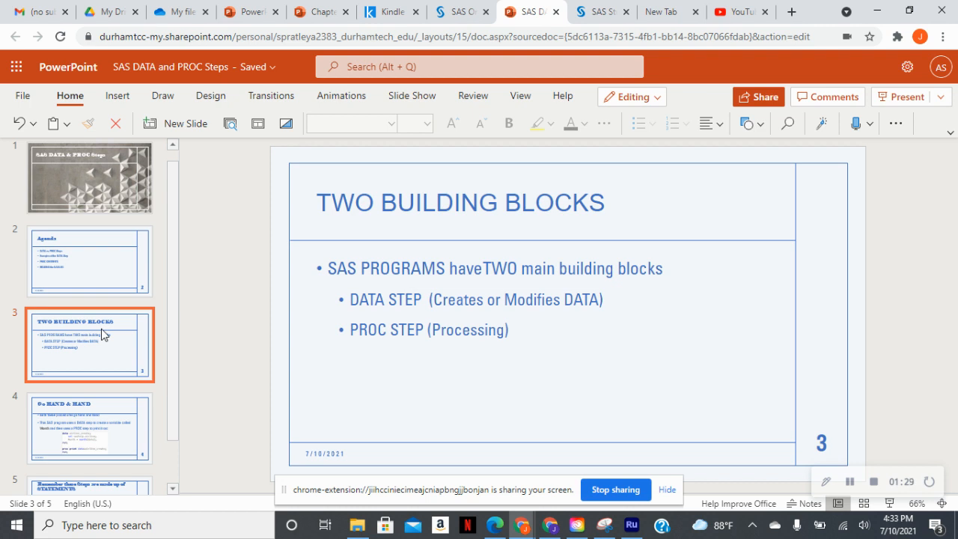
pyautogui.moveTo(98, 407)
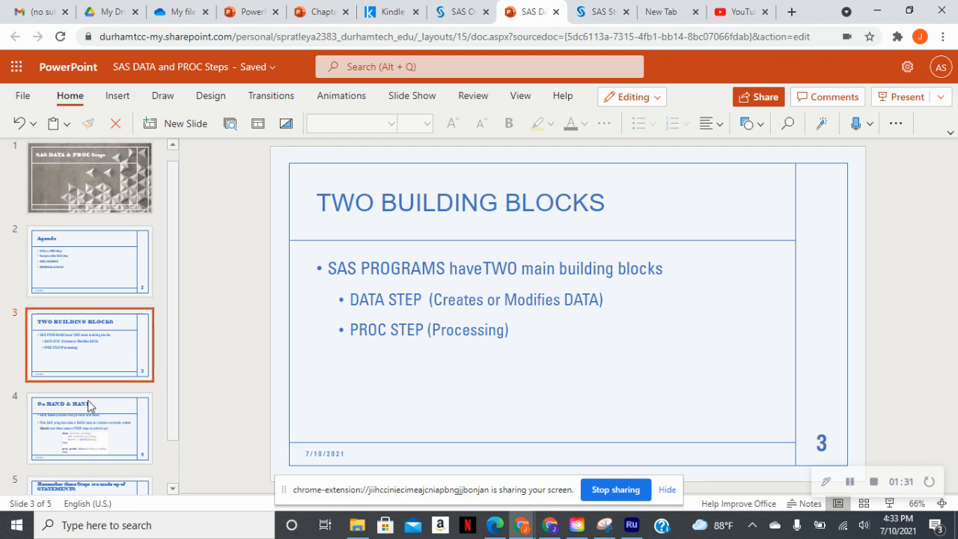
# Advance to slide 5 with the airline_create DATA and PROC PRINT code example.
pyautogui.click(89, 429)
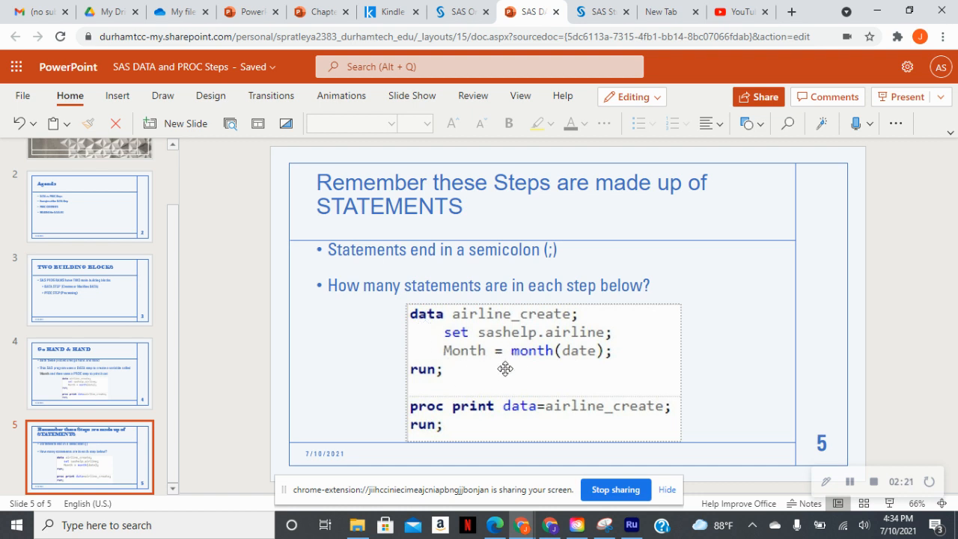
pyautogui.moveTo(572, 332)
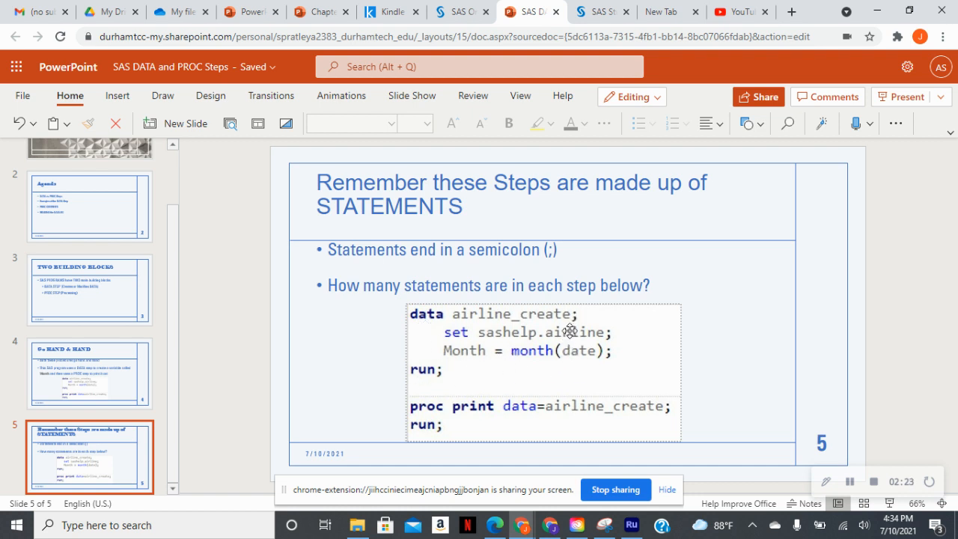
pyautogui.moveTo(542, 419)
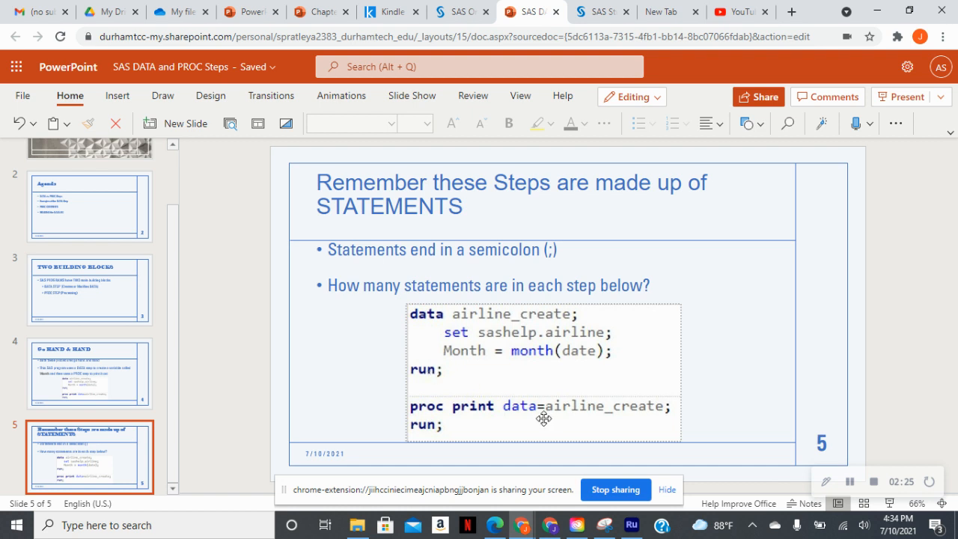
pyautogui.moveTo(672, 410)
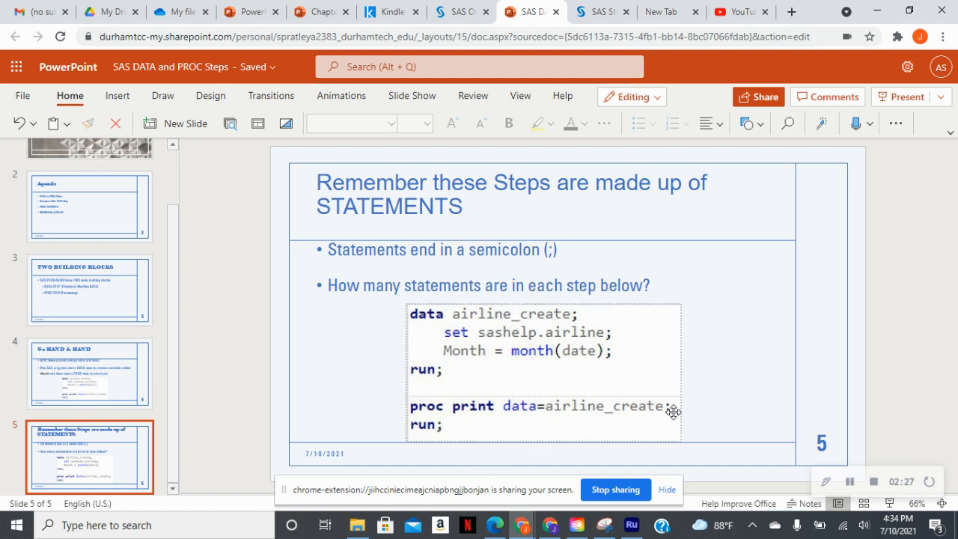
pyautogui.moveTo(493, 435)
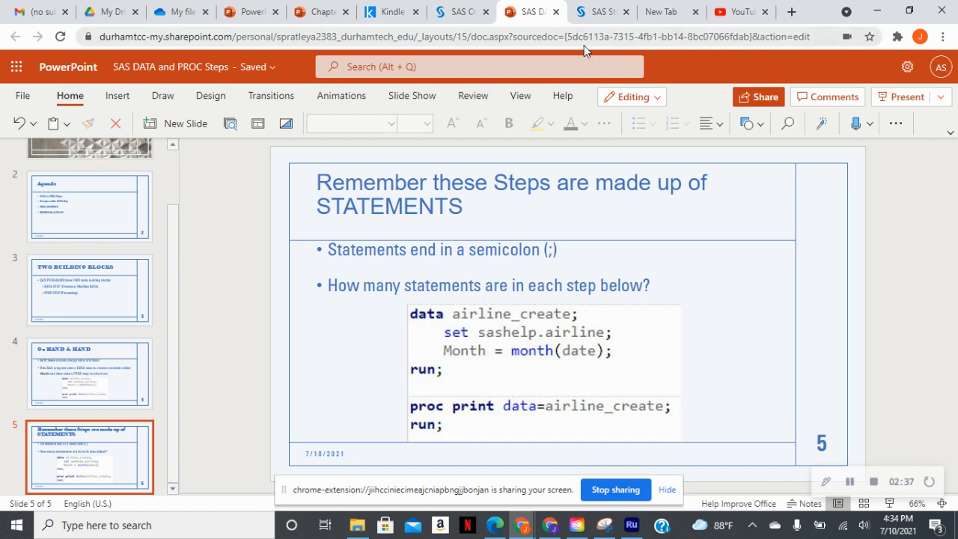
# In SAS Studio, expand My Libraries and SASHELP to list tables like AIRLINE.
pyautogui.click(601, 12)
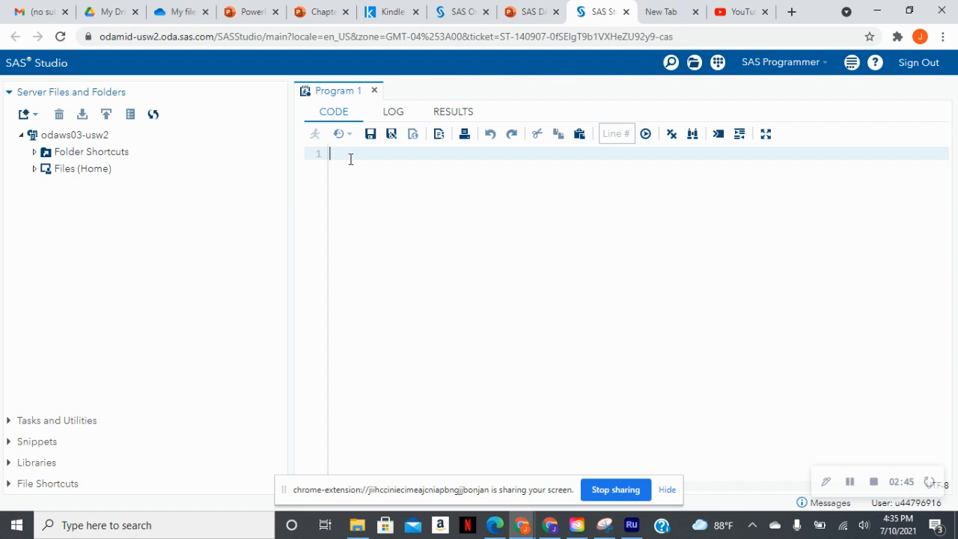
pyautogui.moveTo(377, 216)
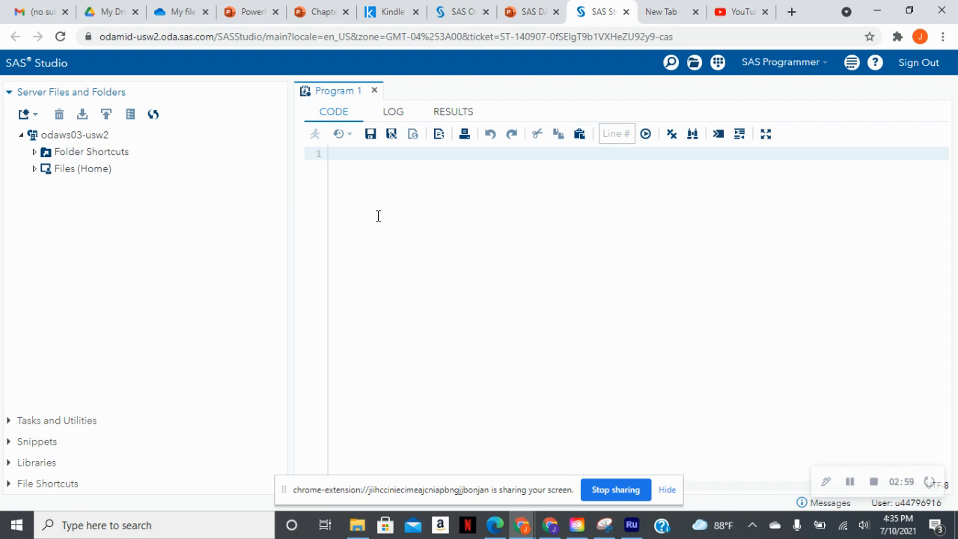
pyautogui.moveTo(36, 462)
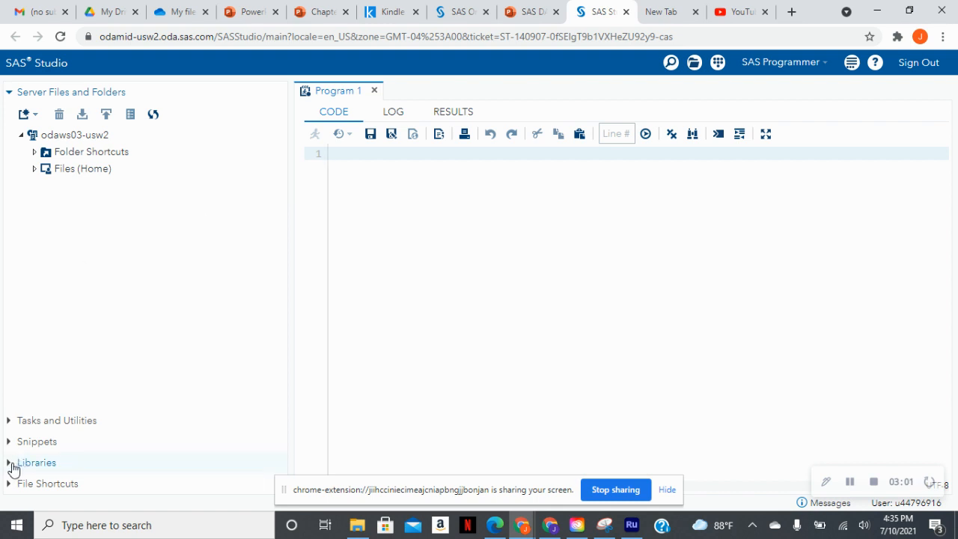
pyautogui.click(36, 462)
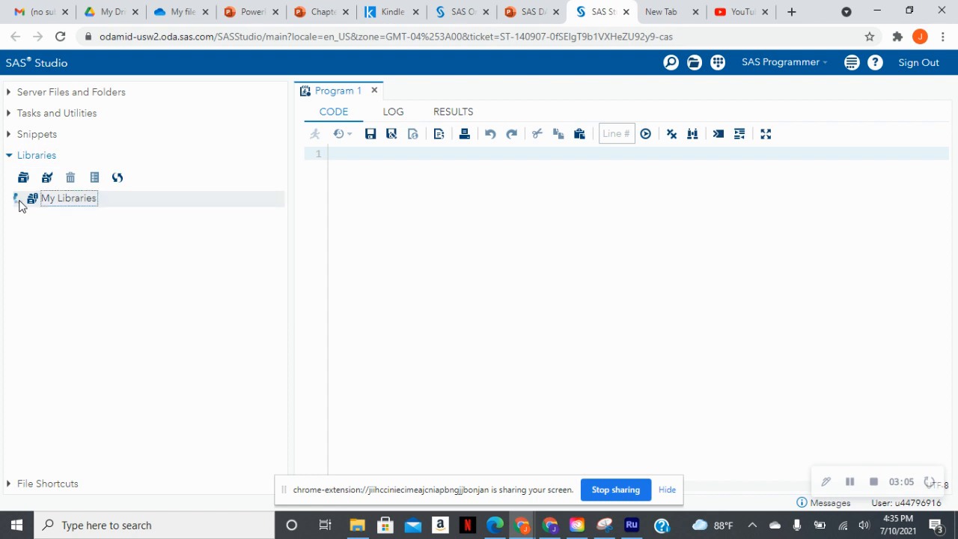
pyautogui.click(21, 197)
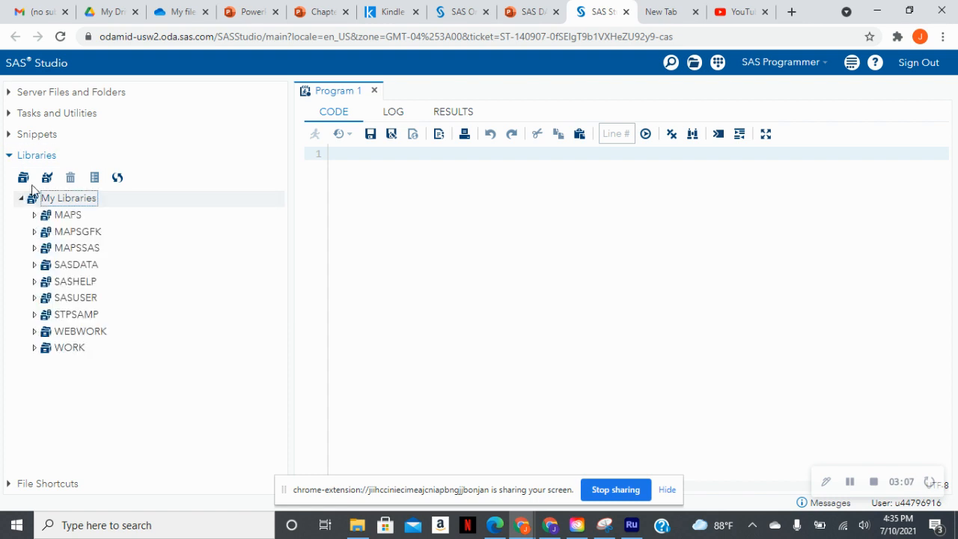
pyautogui.moveTo(34, 163)
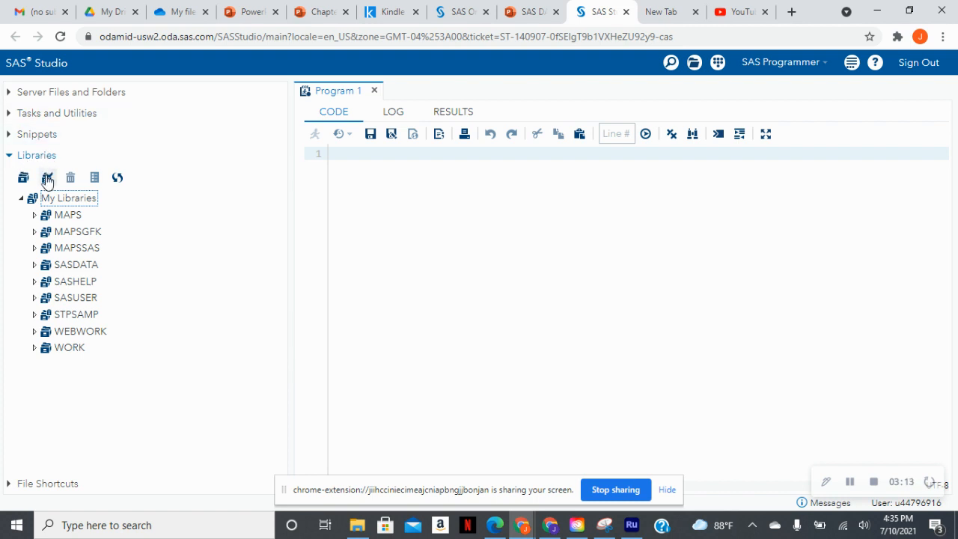
pyautogui.click(69, 281)
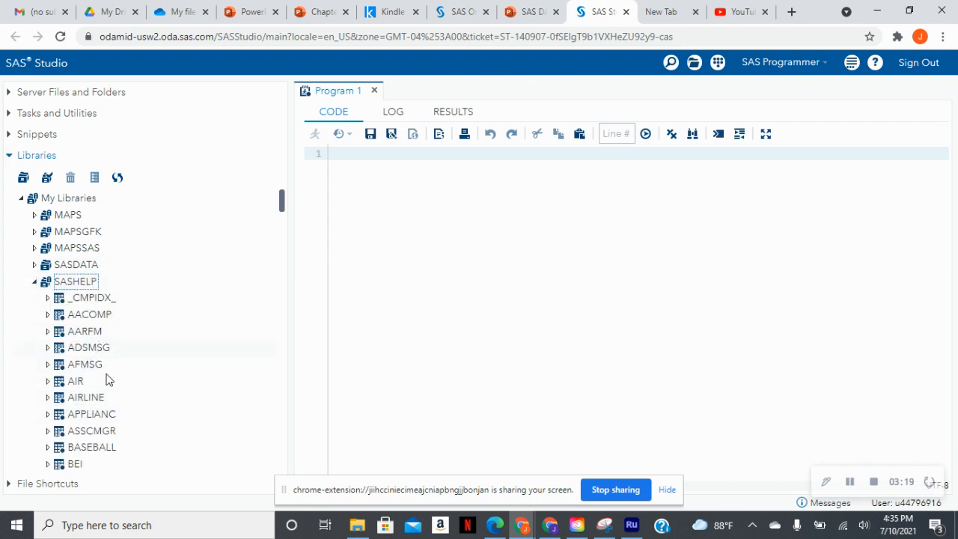
pyautogui.moveTo(84, 330)
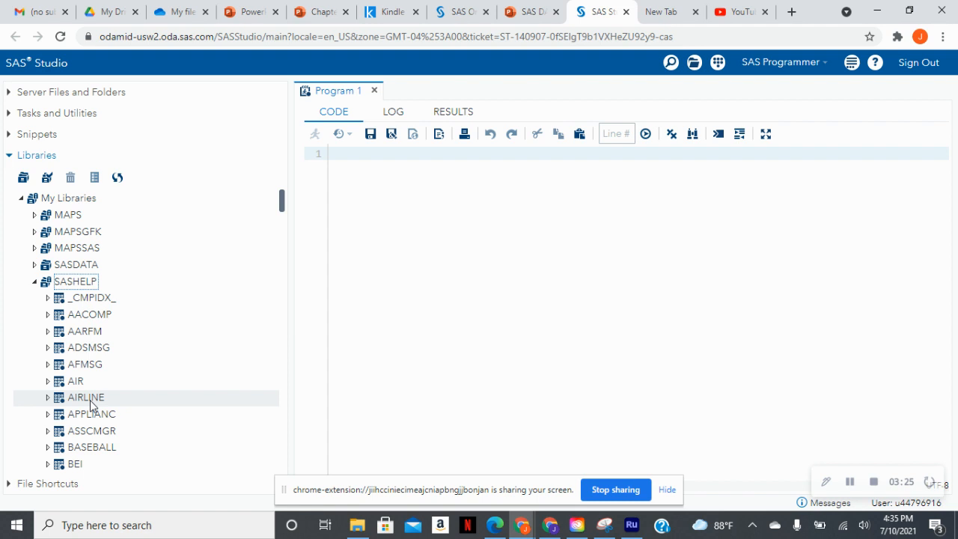
# Open SASHELP.AIRLINE to view its DATE, AIR and Region columns across 144 rows.
pyautogui.doubleClick(85, 397)
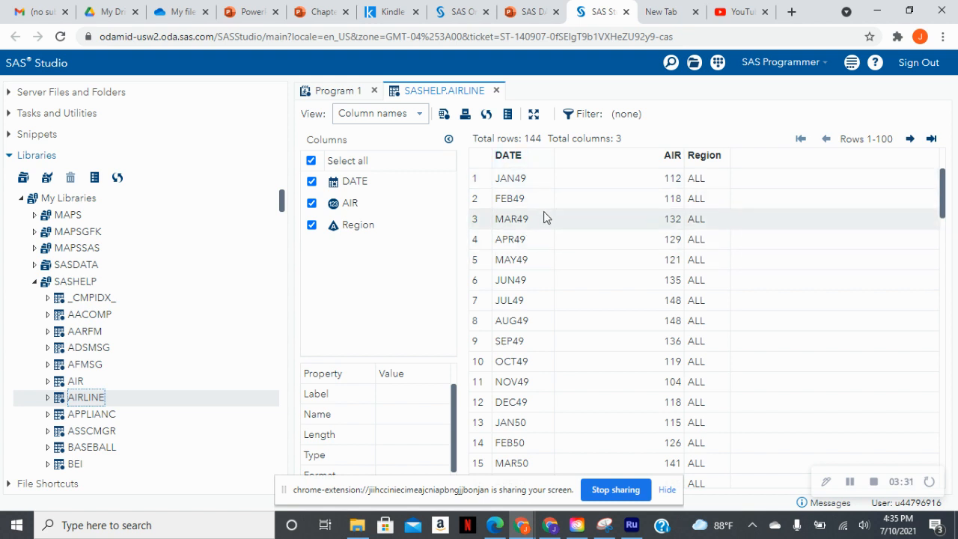
pyautogui.moveTo(535, 194)
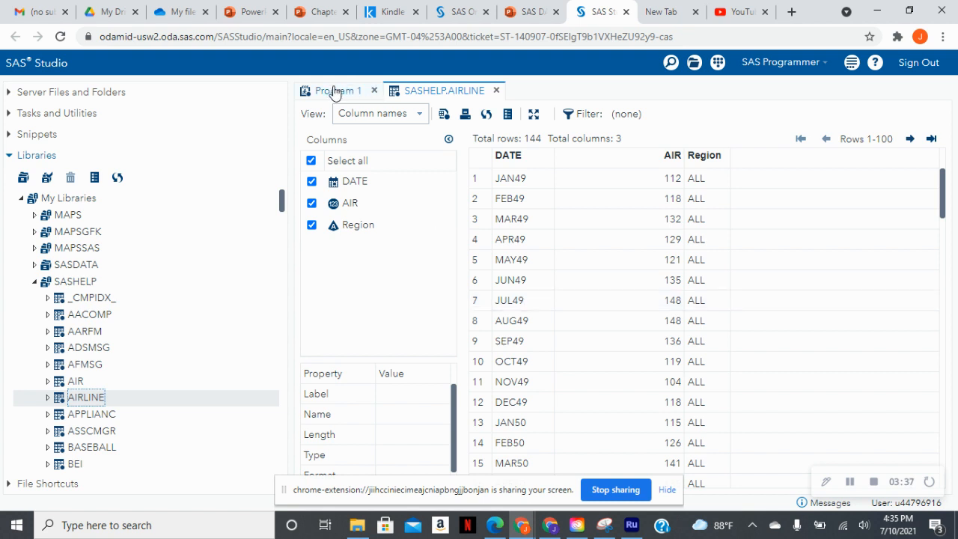
# Start the program with 'data airline_create;' and 'set sashelp.airline;'.
pyautogui.click(337, 89)
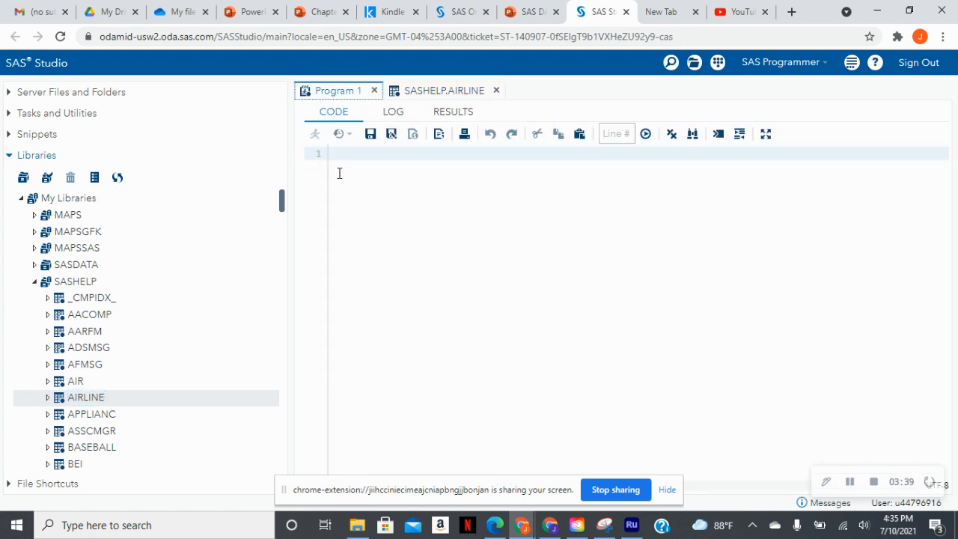
pyautogui.write('d')
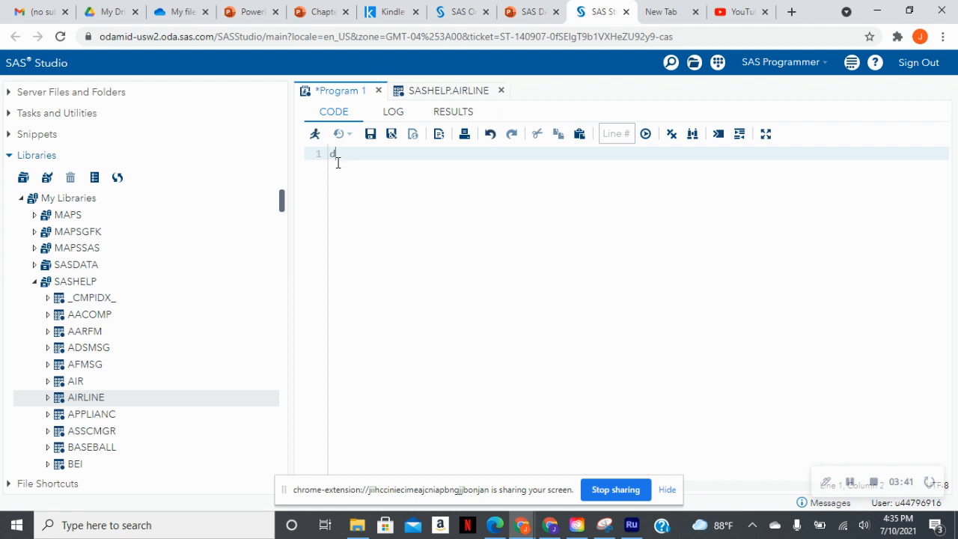
pyautogui.write('ata')
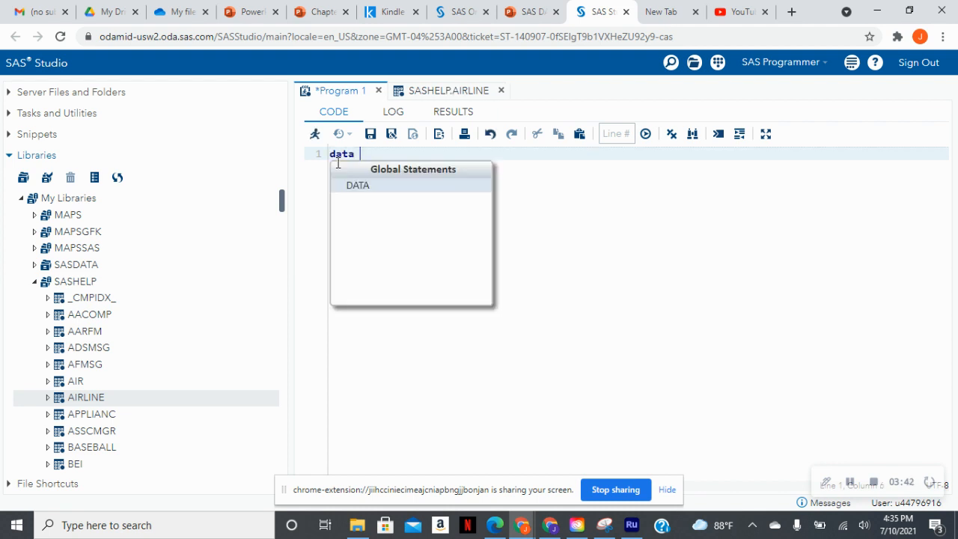
pyautogui.write('airline_cr')
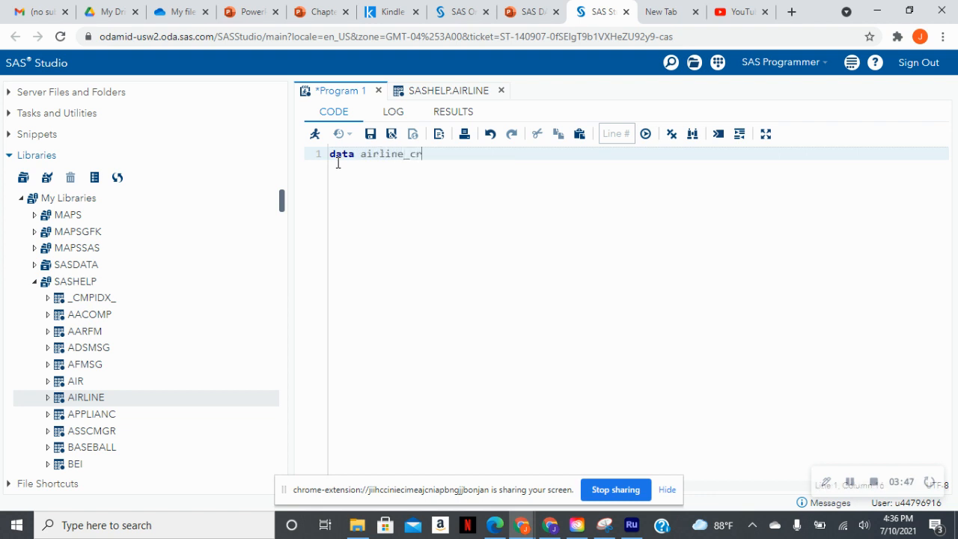
pyautogui.write('eate;')
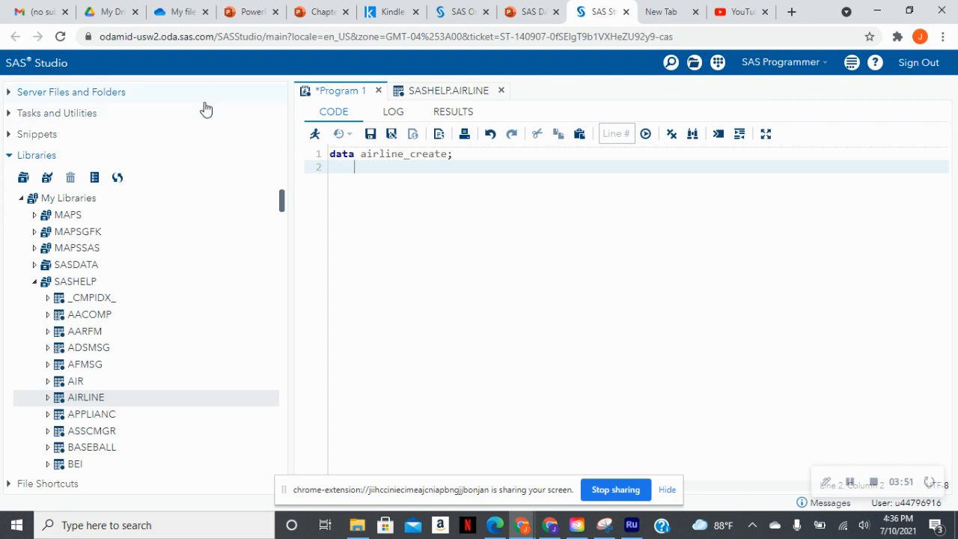
pyautogui.write('set')
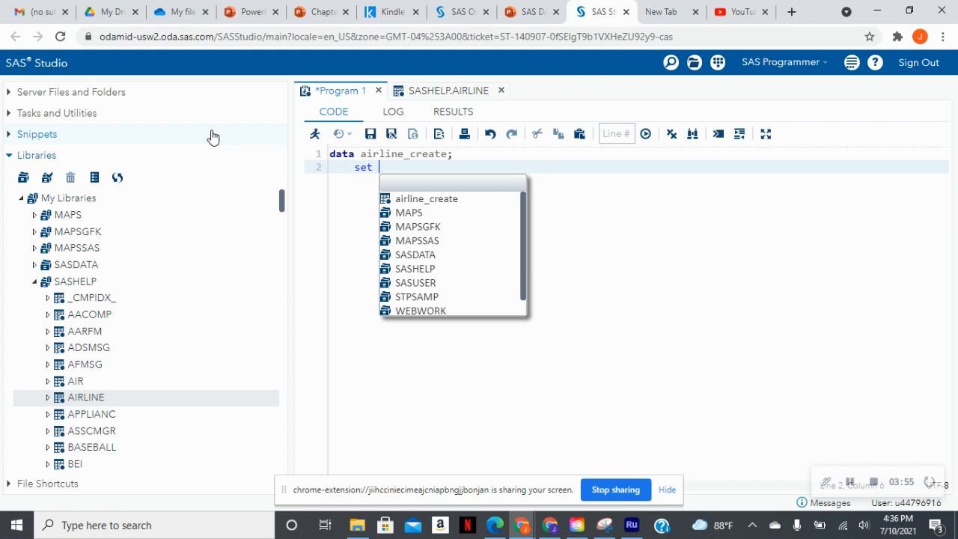
pyautogui.write('sashelp')
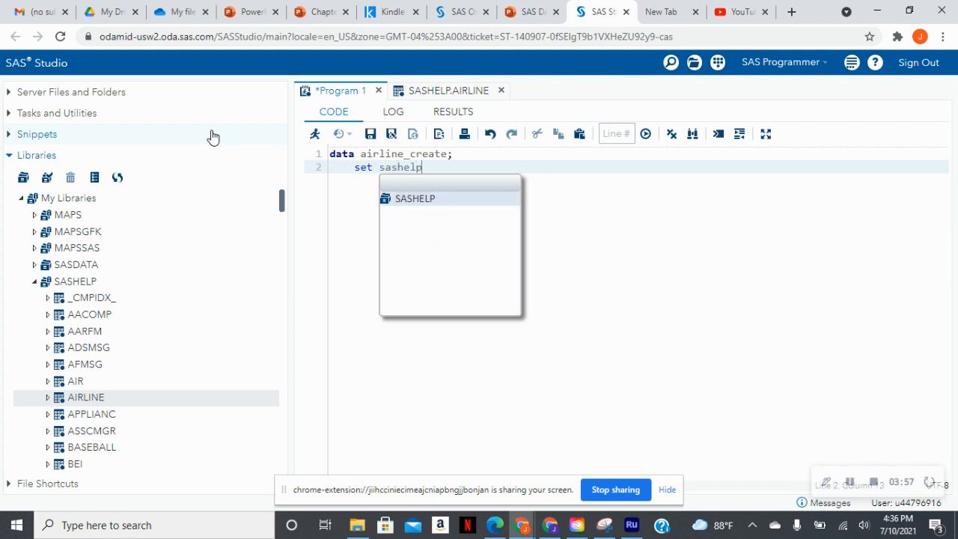
pyautogui.write('.')
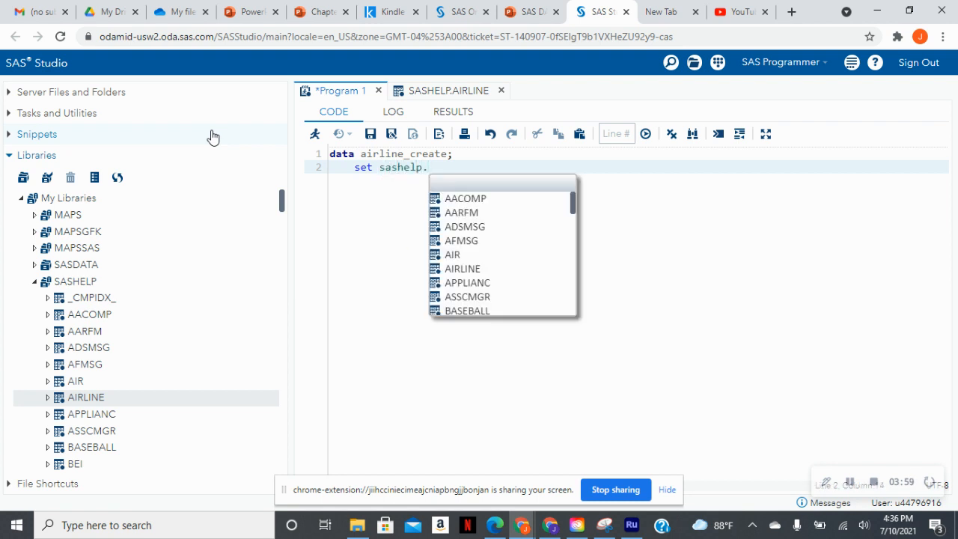
pyautogui.write('airline;')
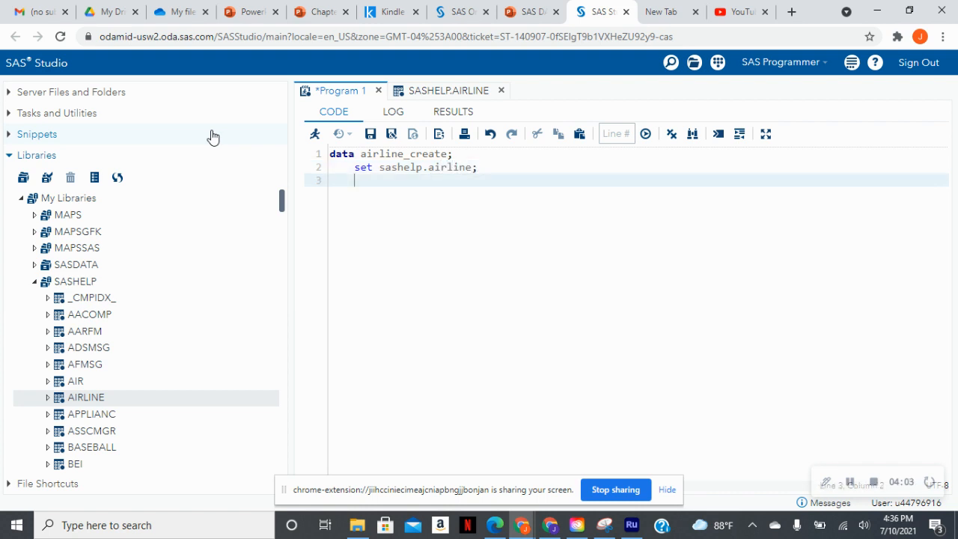
# Add 'Month = month(DATE);' and close the DATA step with run.
pyautogui.write('Month =')
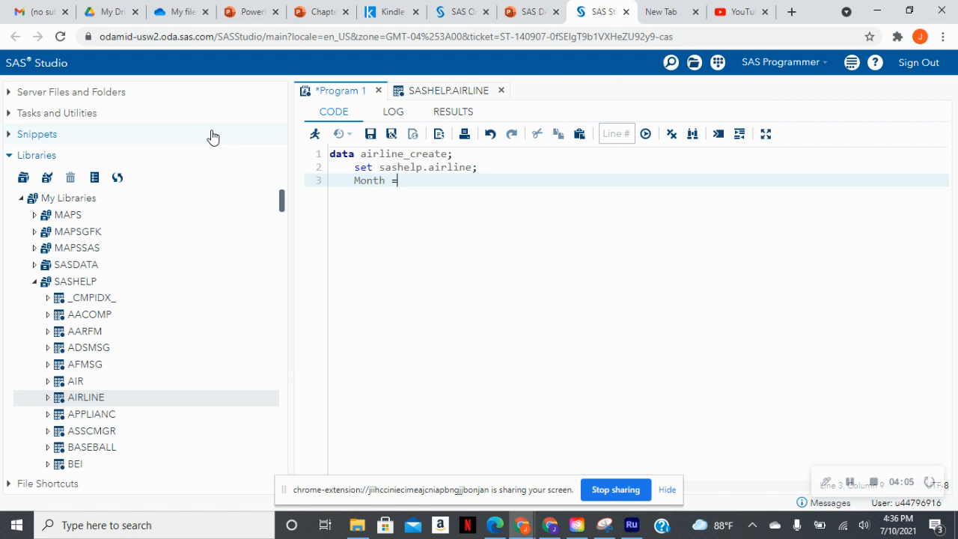
pyautogui.write('month()')
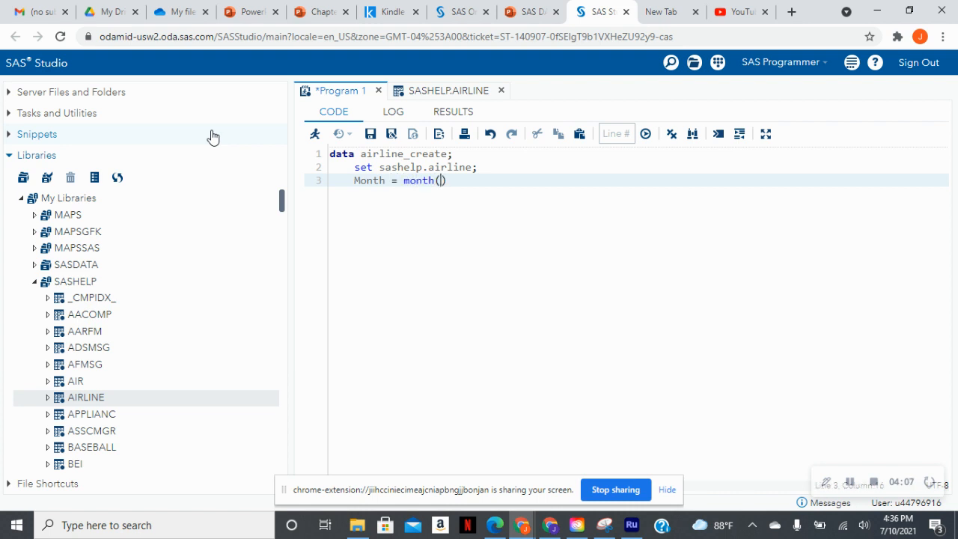
pyautogui.write('DA')
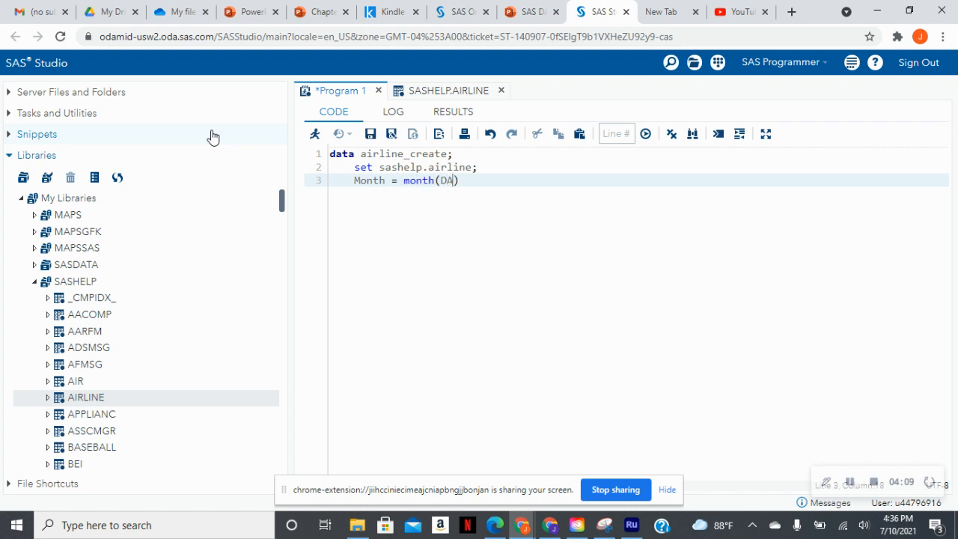
pyautogui.write('TE);')
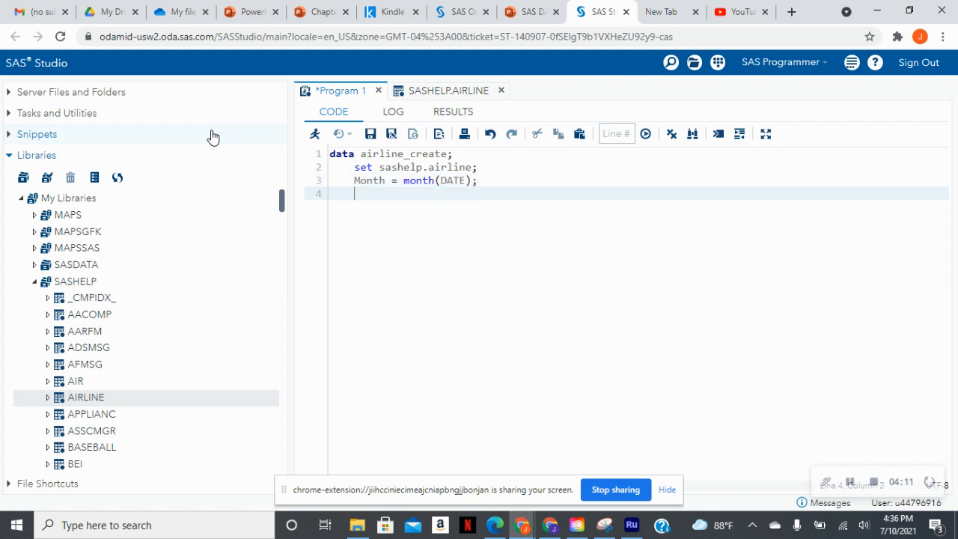
pyautogui.write('run;')
pyautogui.write('pr')
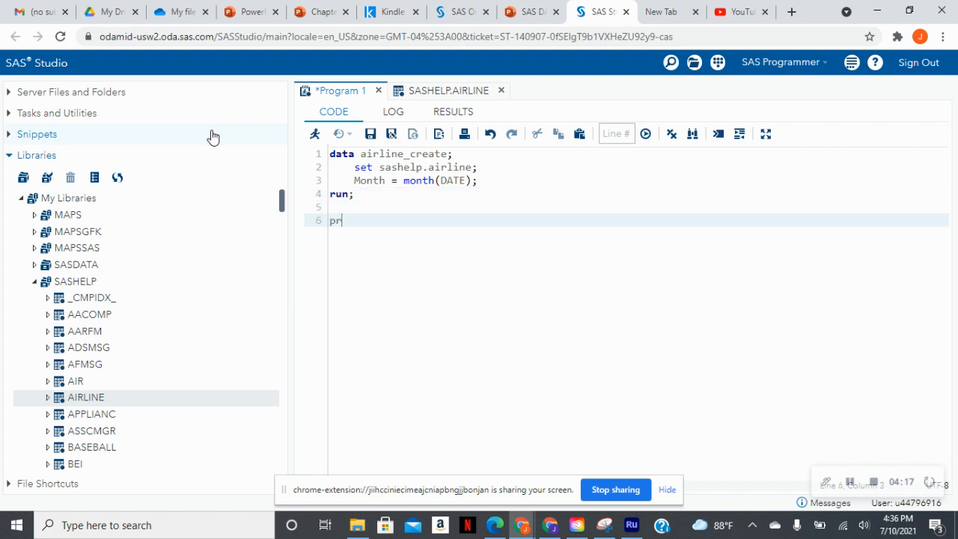
# Write 'proc print data=airline_create;' followed by run.
pyautogui.write('int')
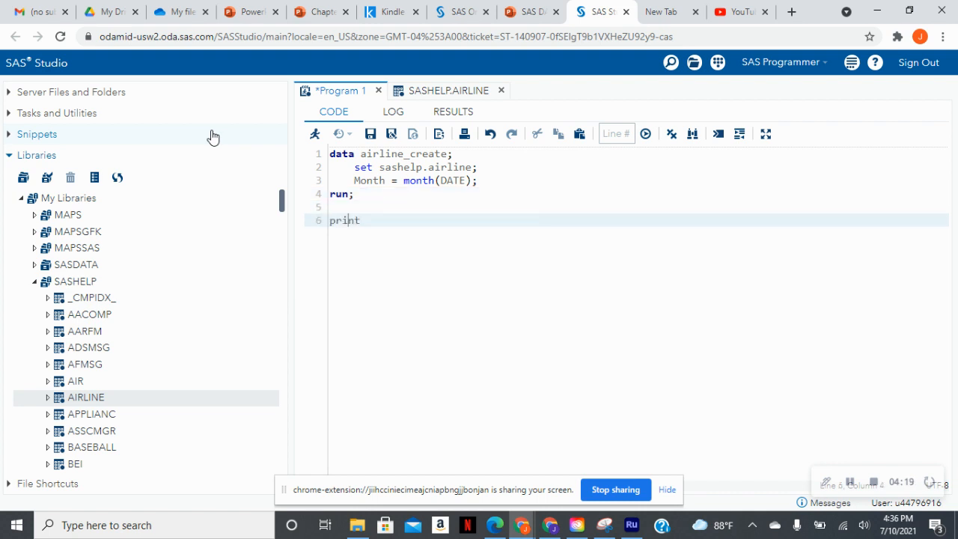
pyautogui.write('proc')
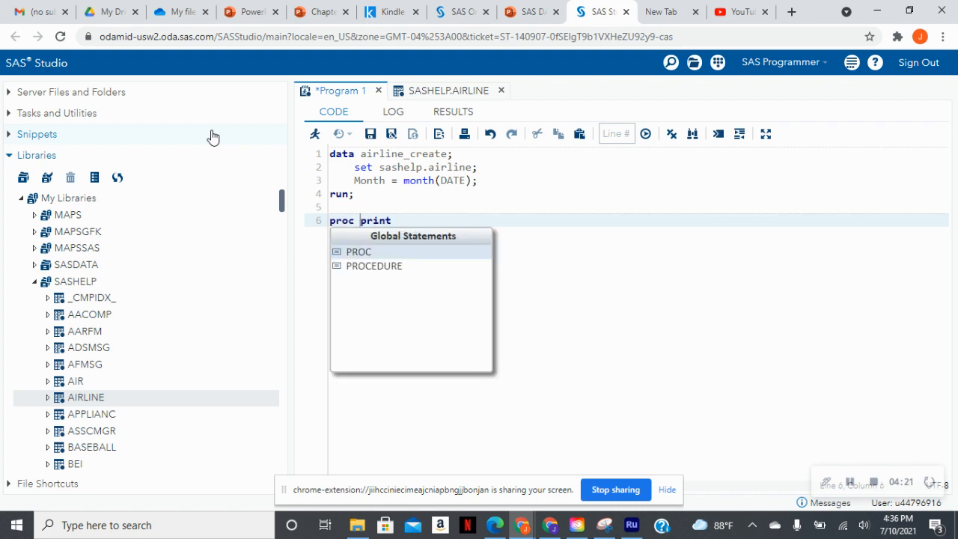
pyautogui.write('" "')
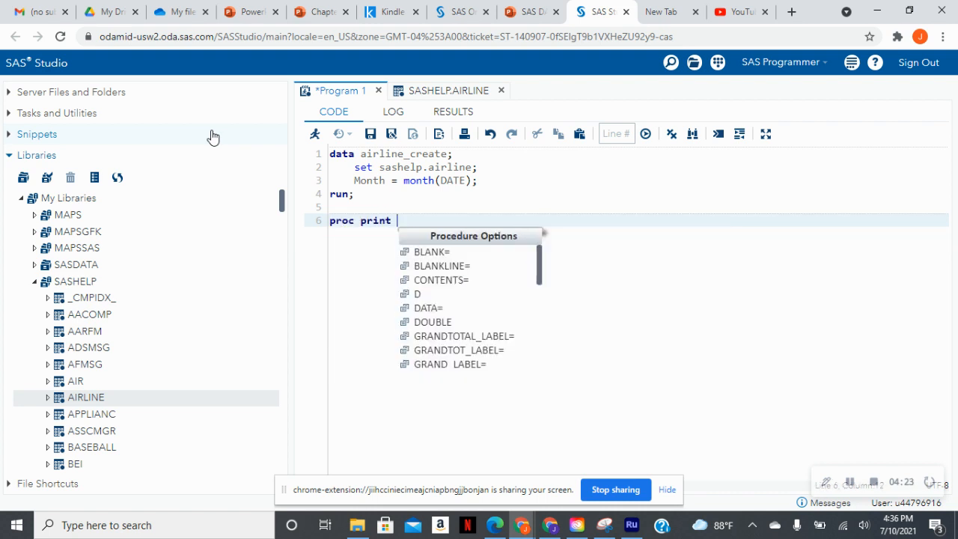
pyautogui.write('data=a')
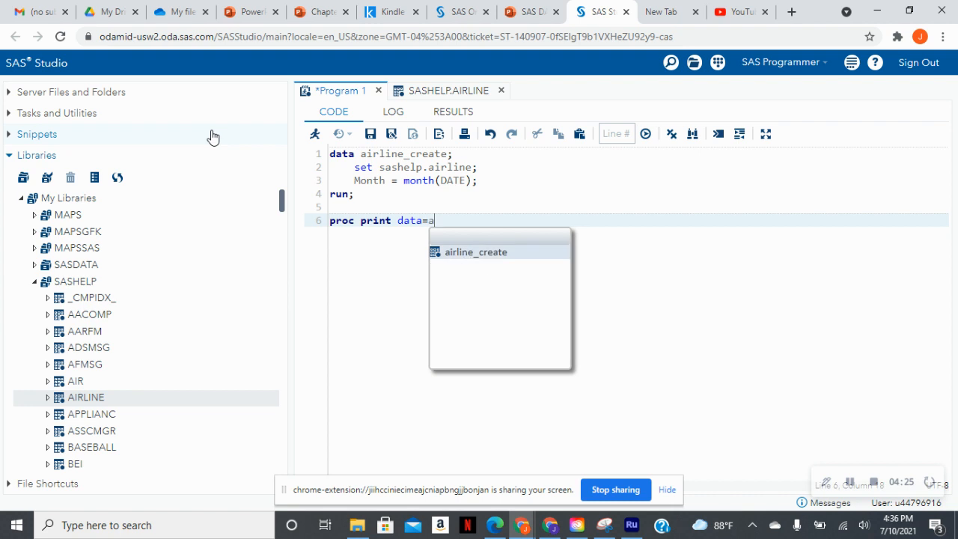
pyautogui.write('ir')
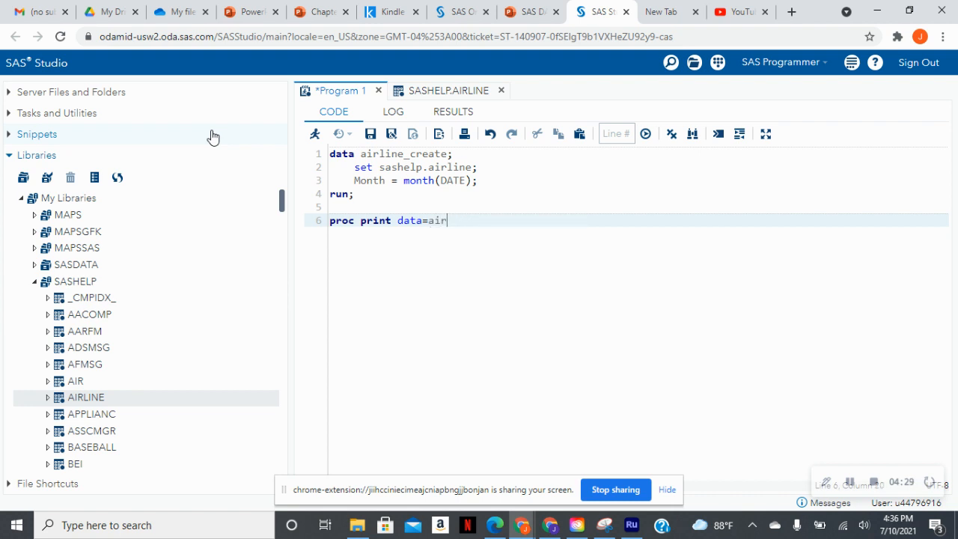
pyautogui.write('line_create;')
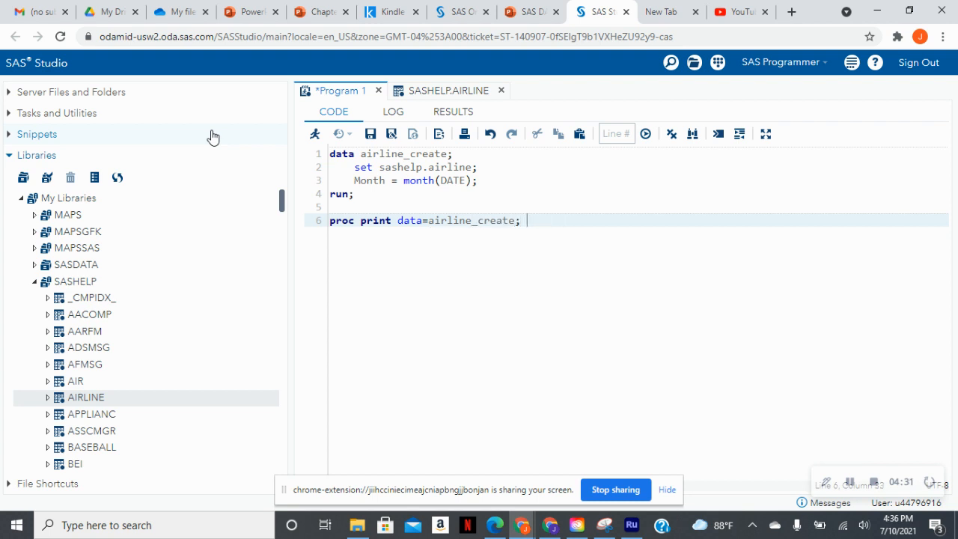
pyautogui.write('run;')
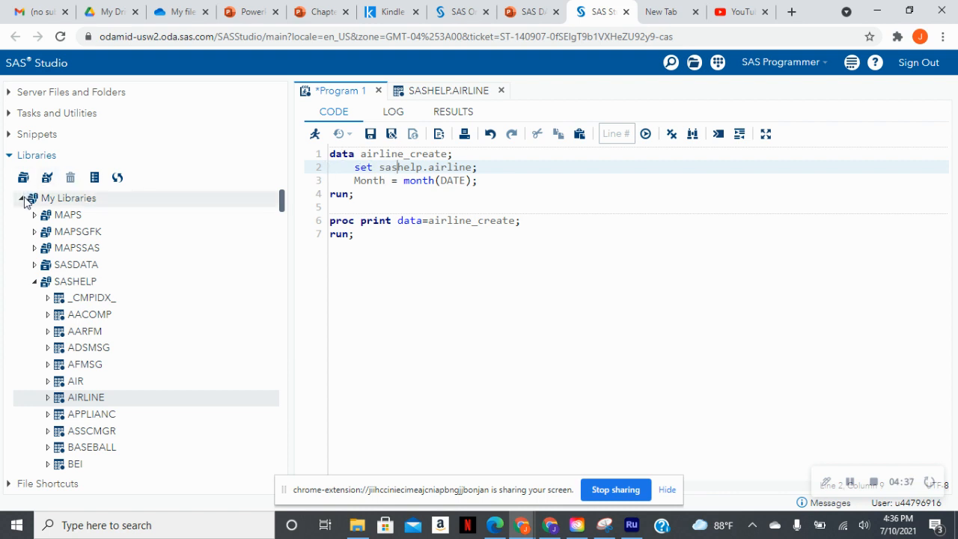
# Collapse SASHELP, check that WORK has no tables, and return to the program's end.
pyautogui.click(36, 280)
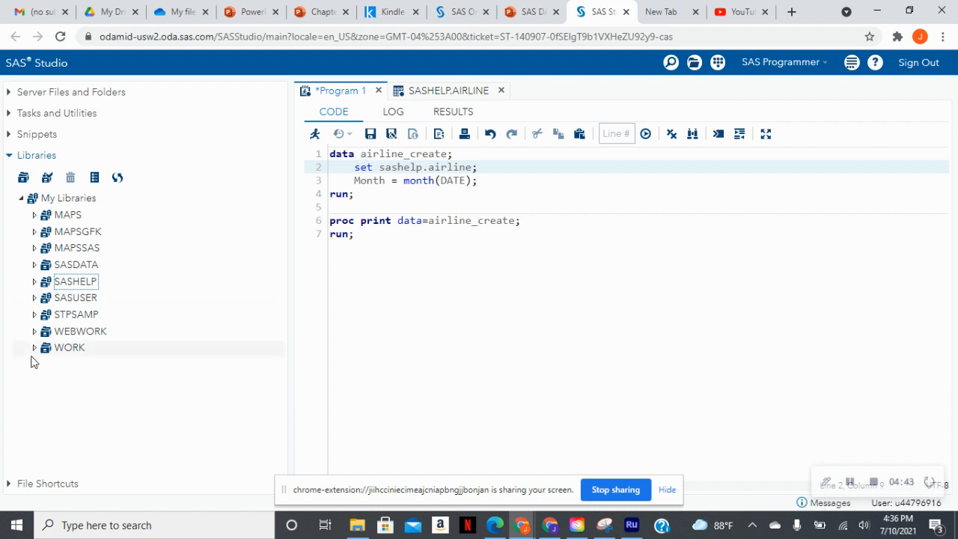
pyautogui.click(68, 347)
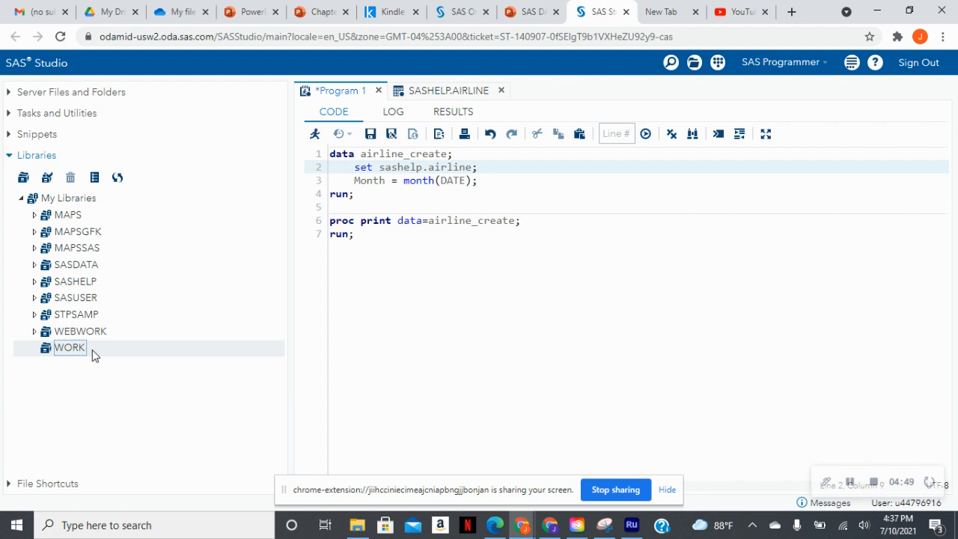
pyautogui.moveTo(37, 373)
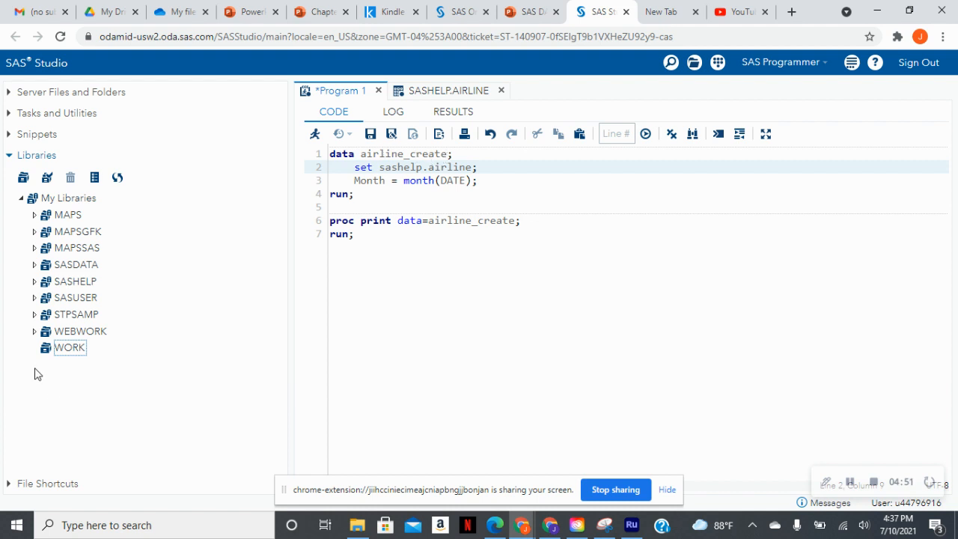
pyautogui.moveTo(289, 309)
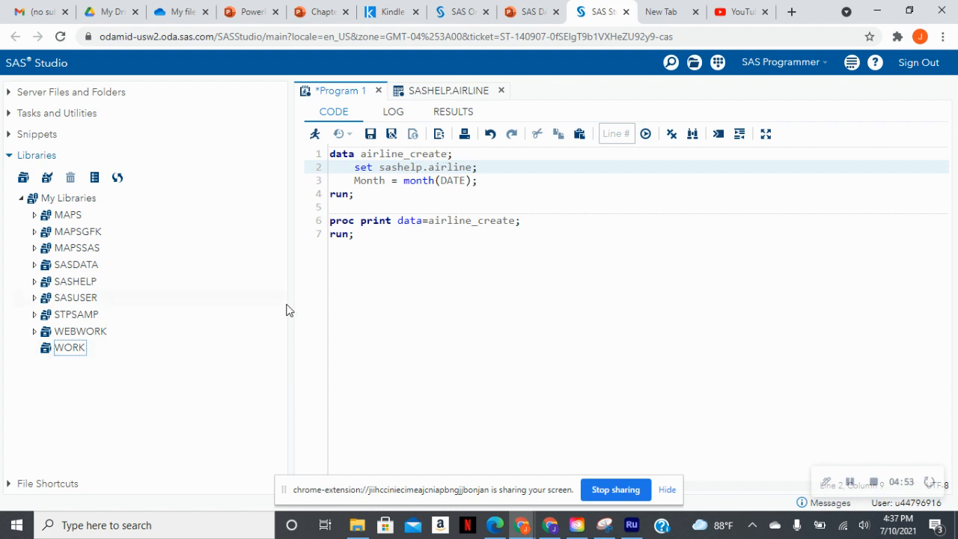
pyautogui.click(361, 233)
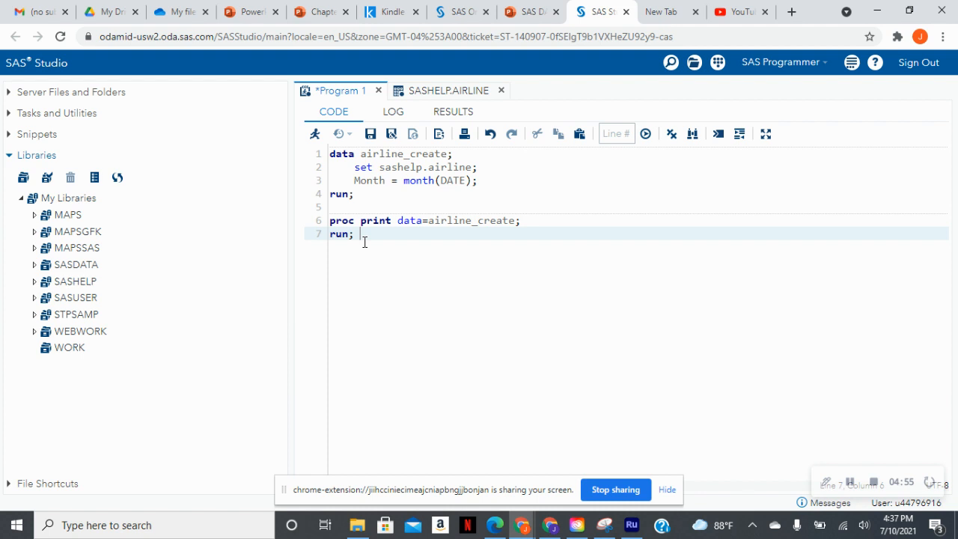
# Run the program to print airline_create with DATE, AIR, Region and Month.
pyautogui.click(314, 133)
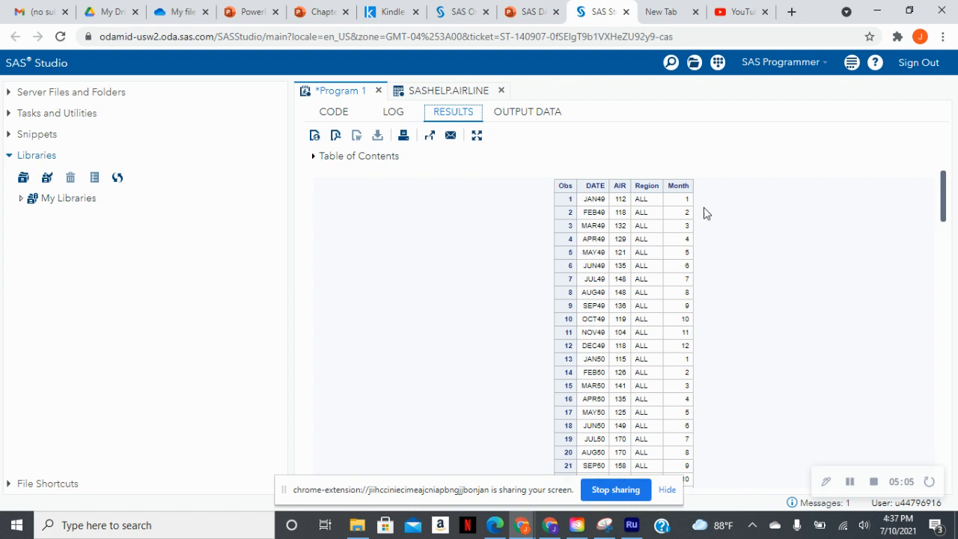
pyautogui.moveTo(676, 194)
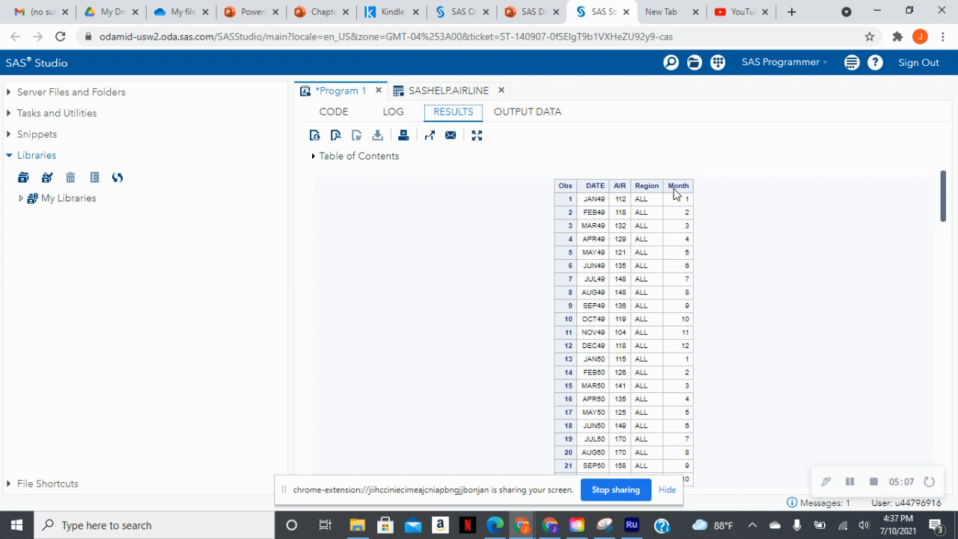
pyautogui.moveTo(679, 210)
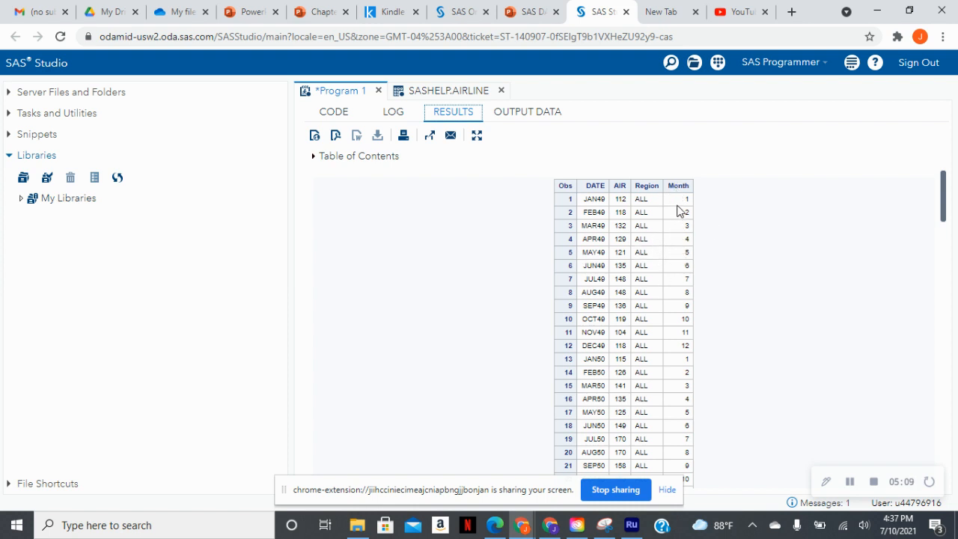
pyautogui.moveTo(577, 267)
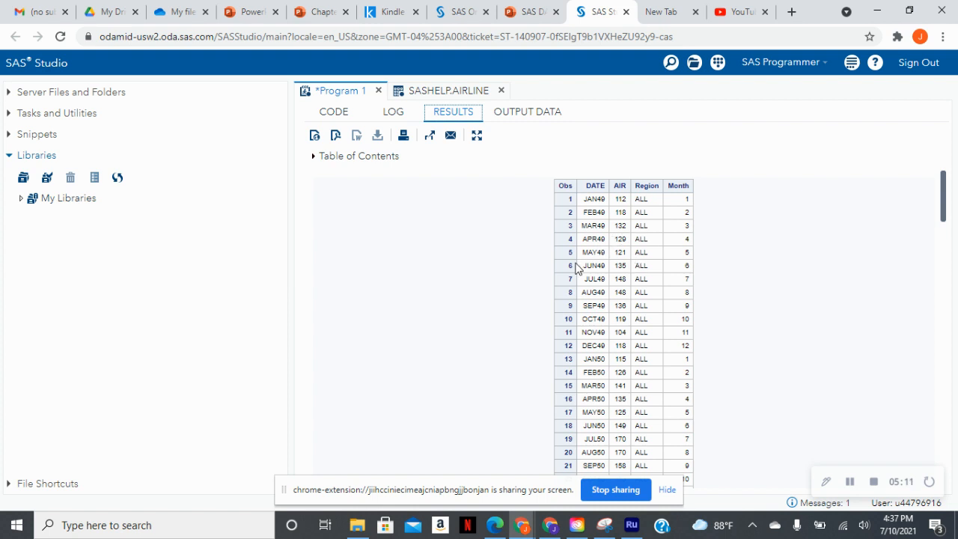
pyautogui.moveTo(597, 294)
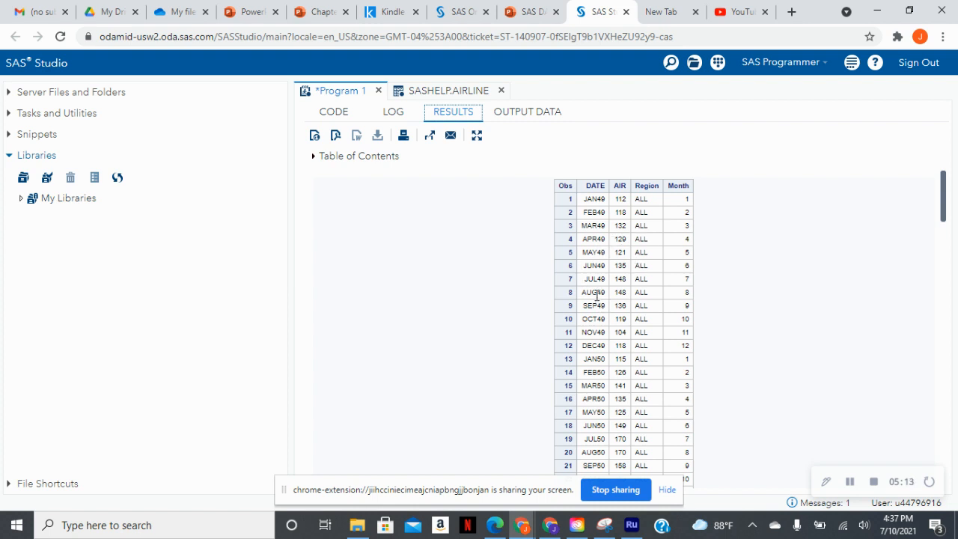
pyautogui.moveTo(687, 302)
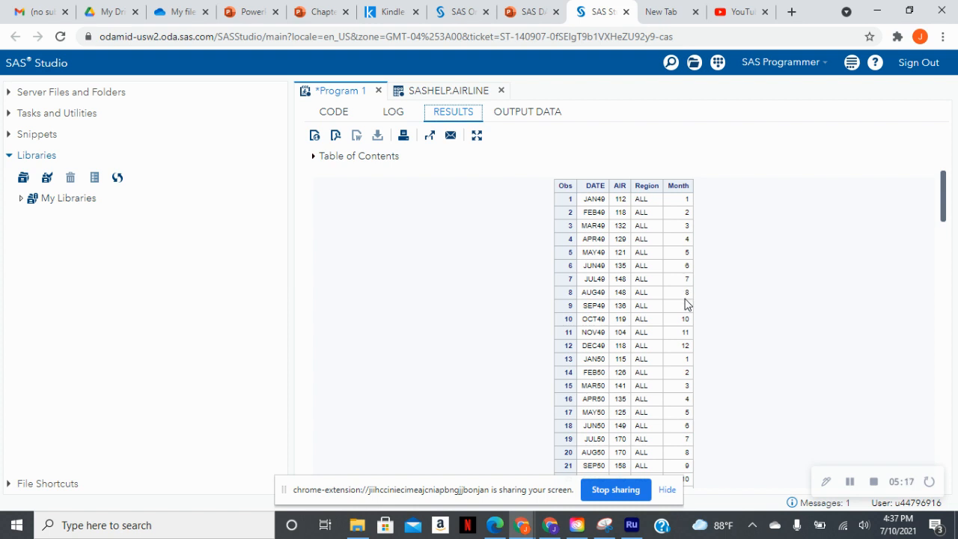
pyautogui.moveTo(334, 111)
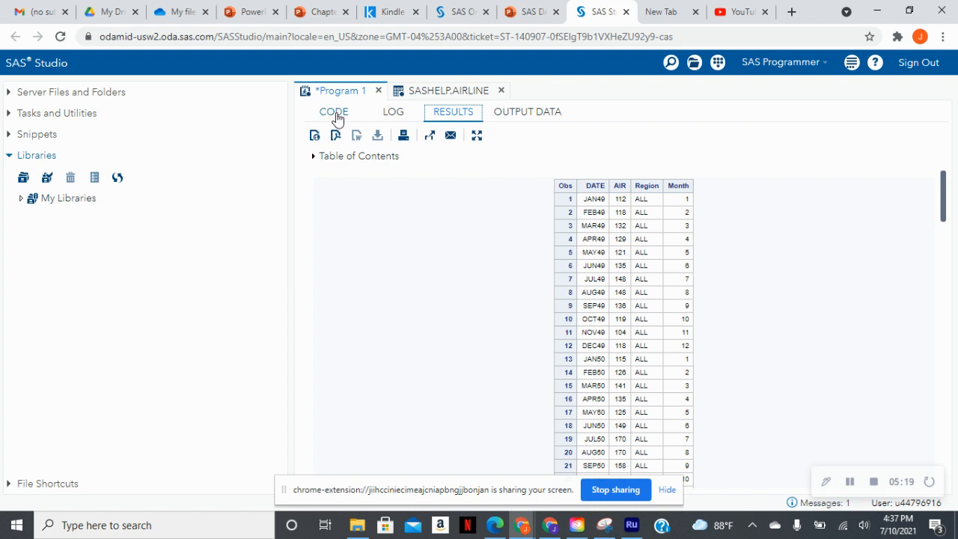
# Remove the semicolon after month(DATE) and rerun, producing a syntax error in the log.
pyautogui.click(333, 111)
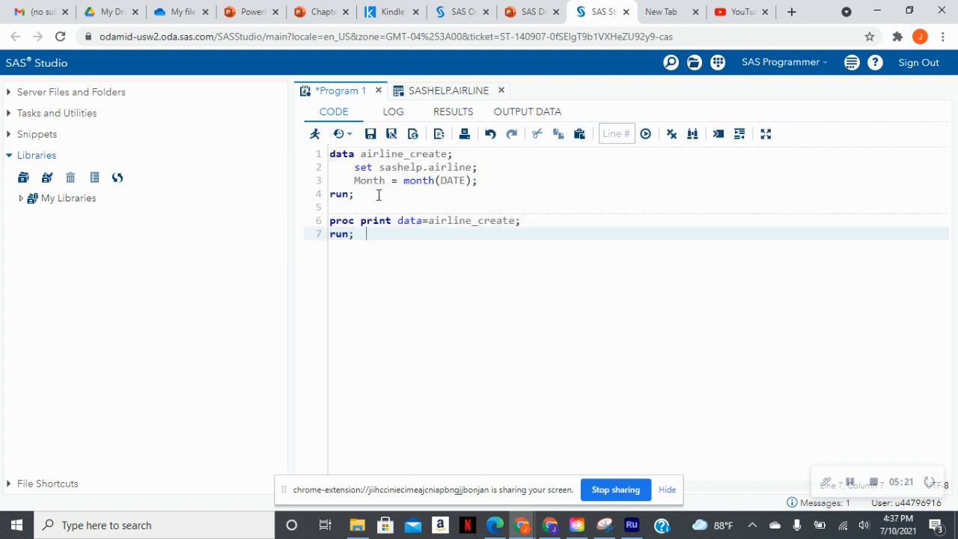
pyautogui.moveTo(329, 154); pyautogui.dragTo(353, 194)
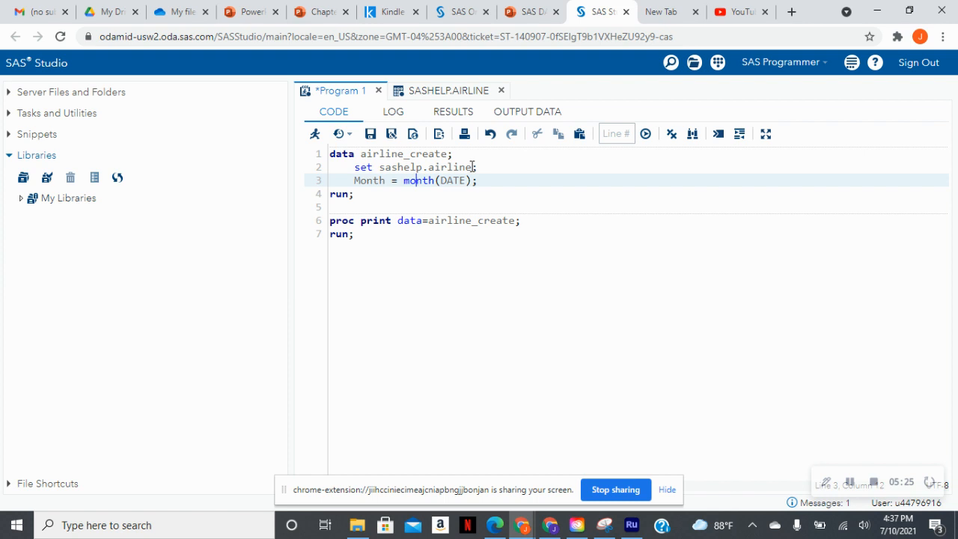
pyautogui.doubleClick(426, 167)
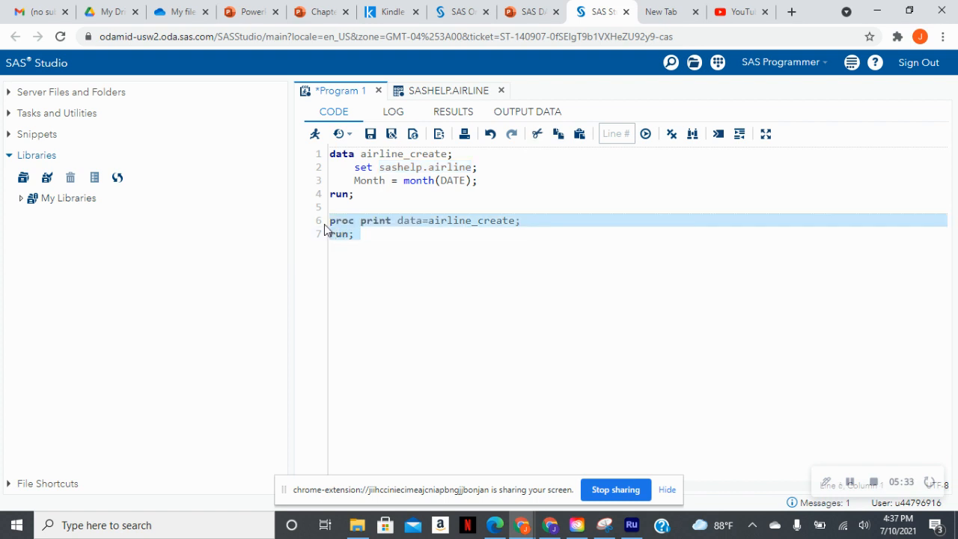
pyautogui.click(354, 233)
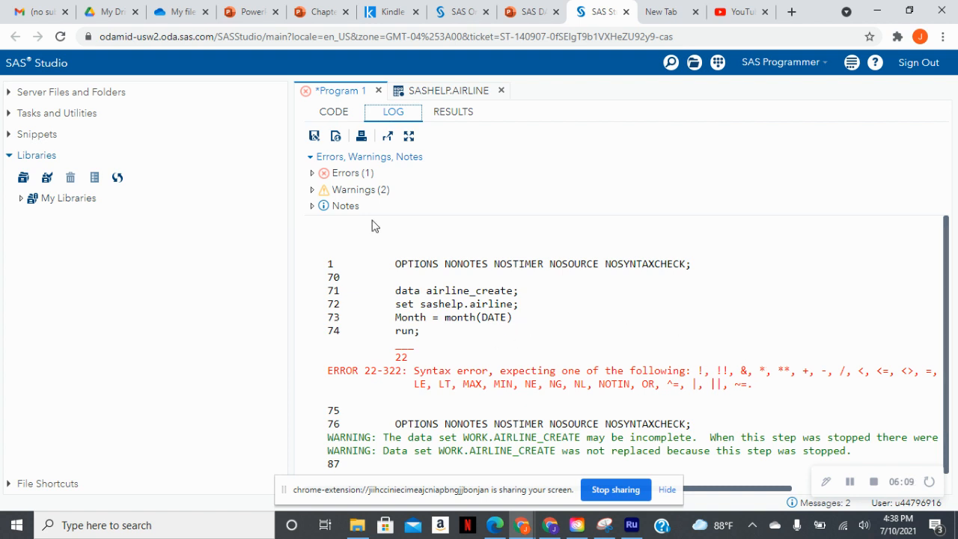
# Back in the code, restore the semicolon ending the Month statement on line 3.
pyautogui.click(333, 111)
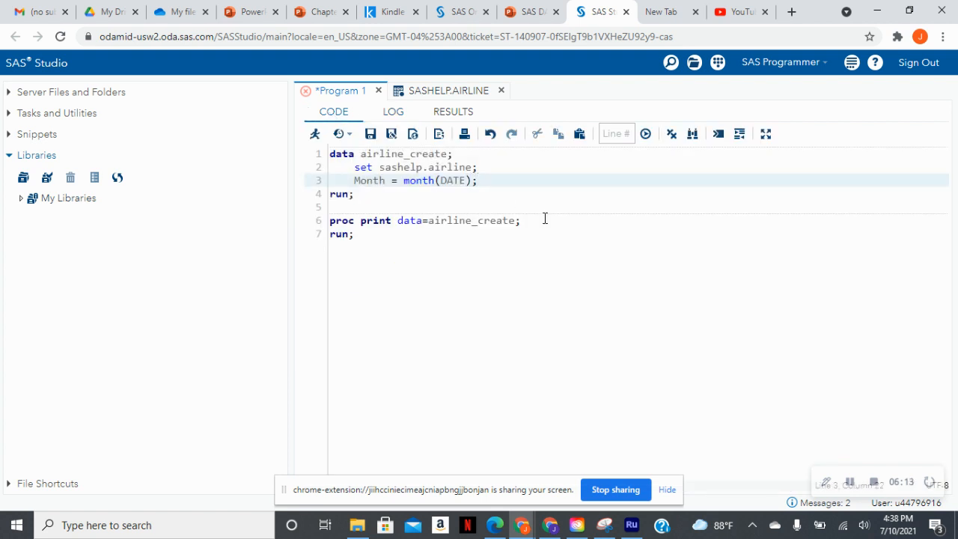
pyautogui.click(354, 233)
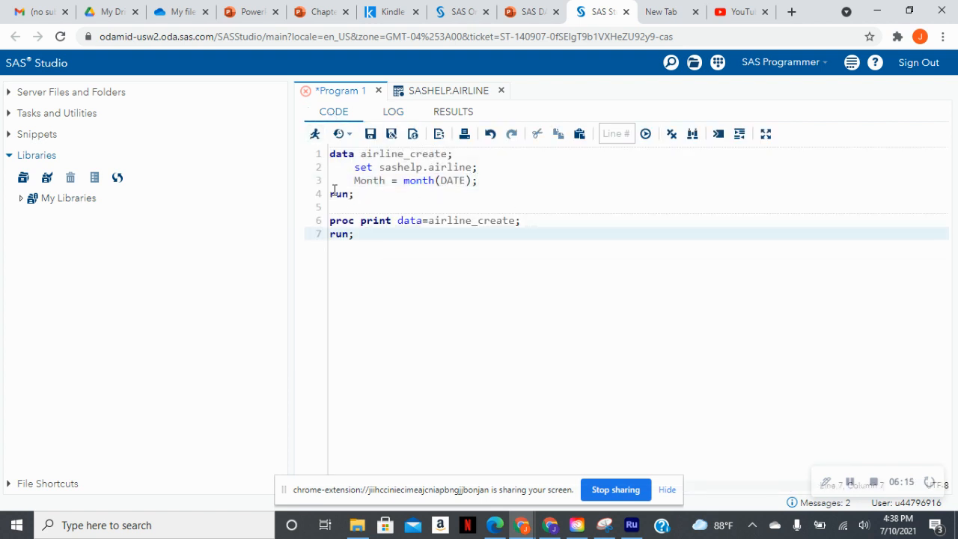